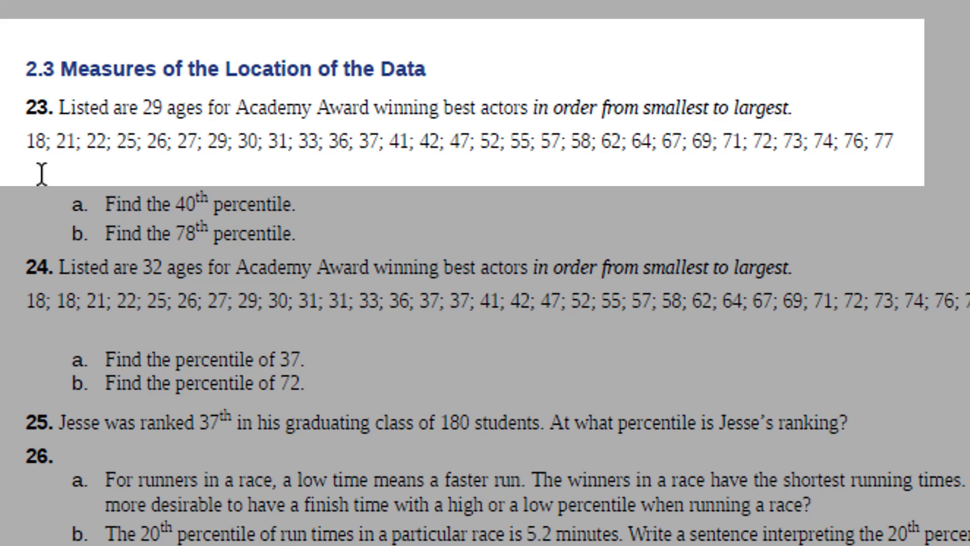
pyautogui.moveTo(174, 167)
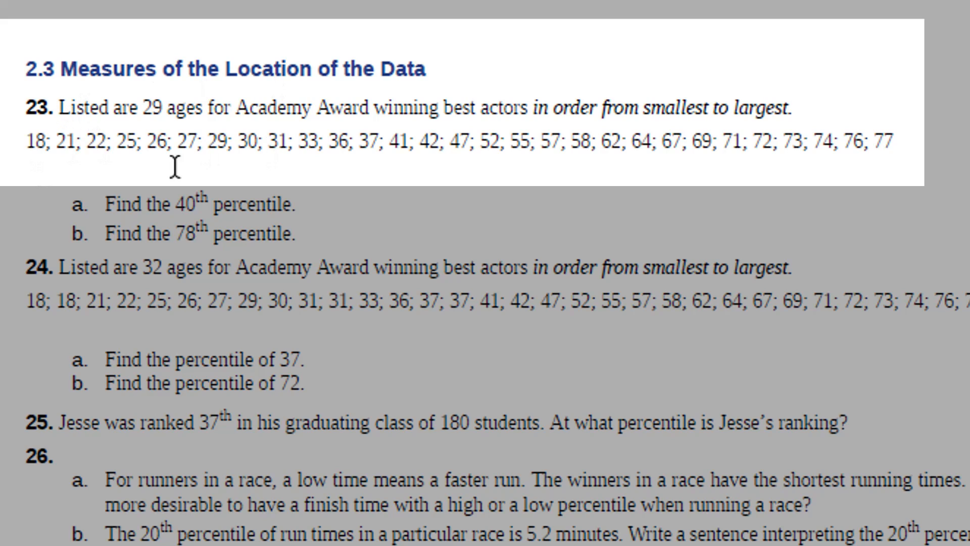
pyautogui.moveTo(361, 237)
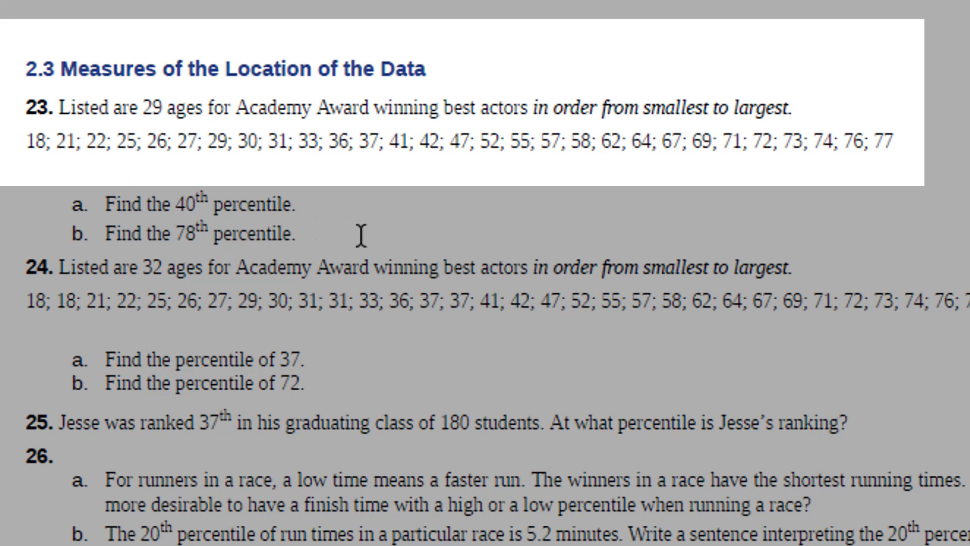
pyautogui.moveTo(303, 234)
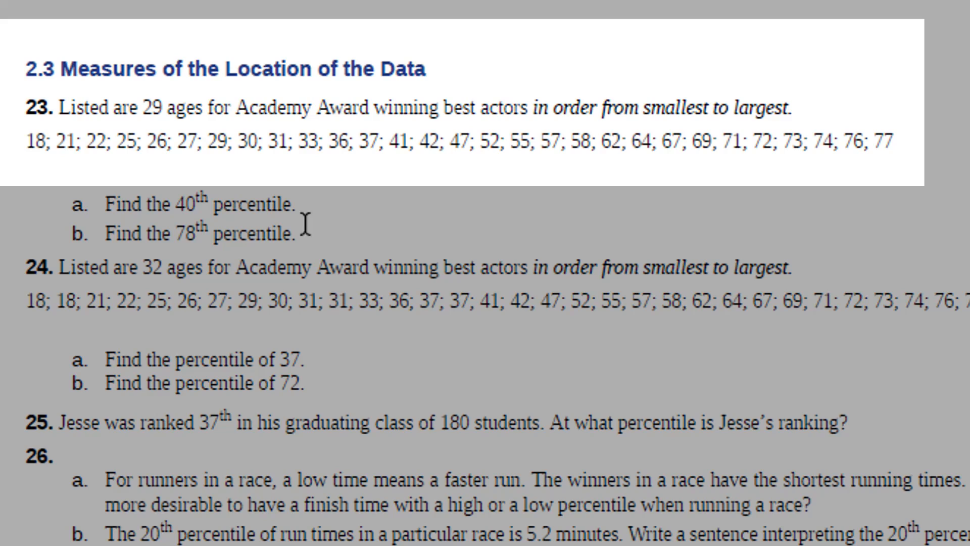
pyautogui.moveTo(529, 238)
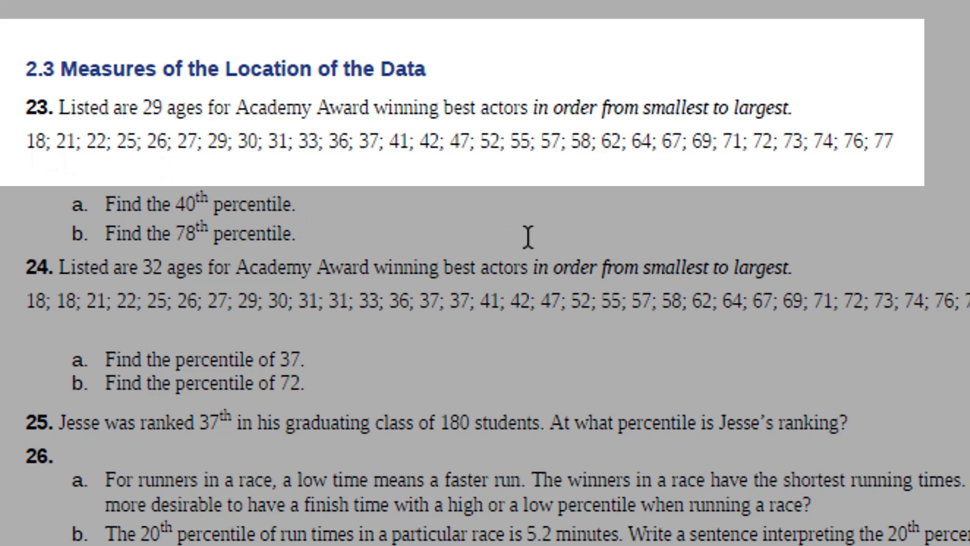
pyautogui.moveTo(51, 204)
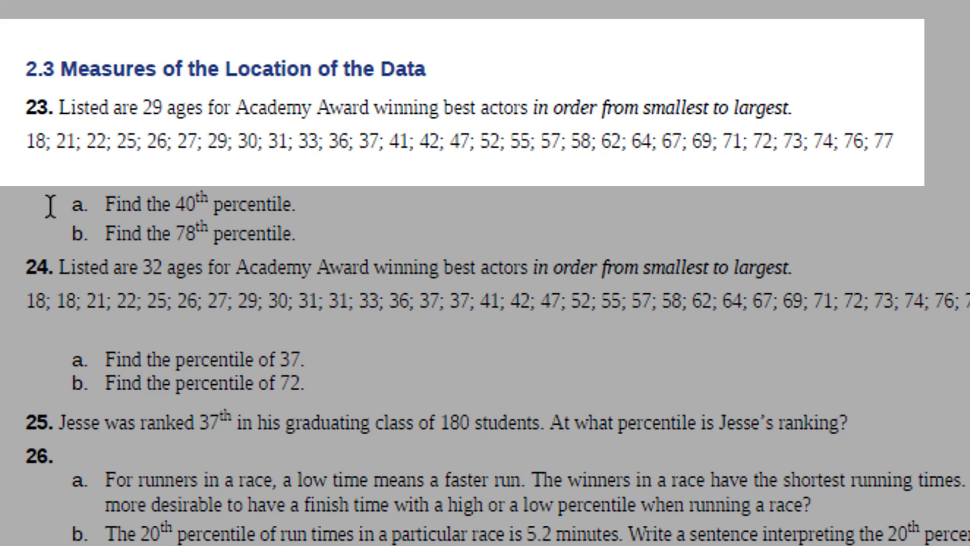
pyautogui.moveTo(30, 141)
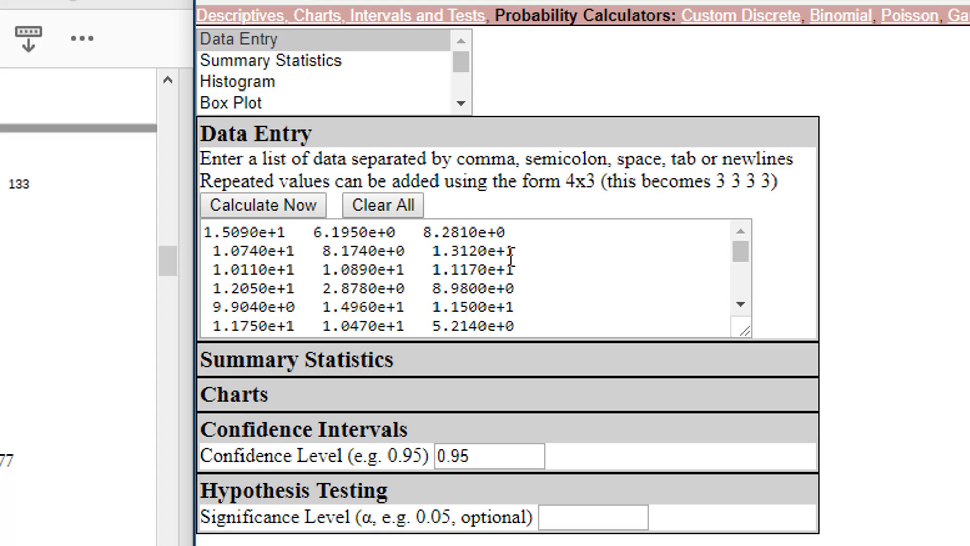
# Replace the old data with the 29 actor ages (18, 21, 22 … 77) and calculate.
pyautogui.click(383, 204)
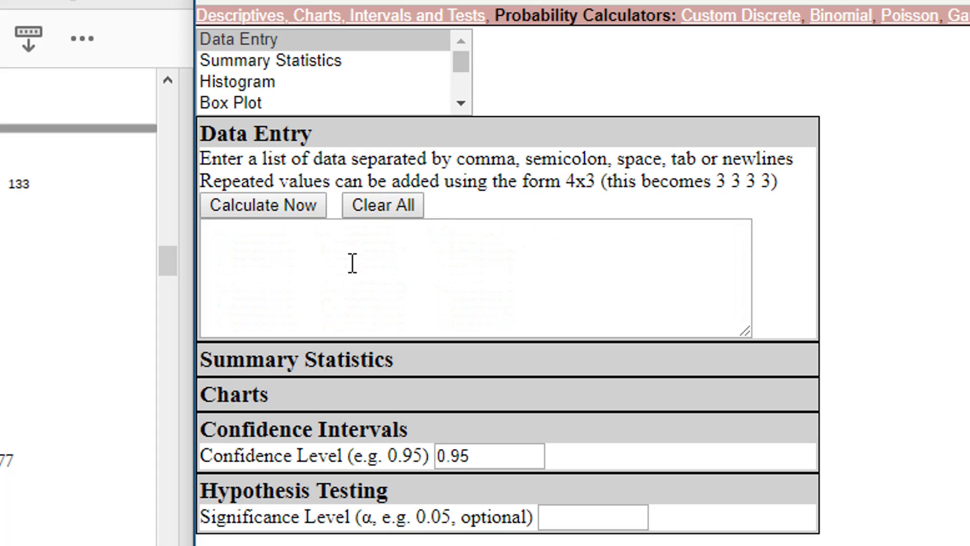
pyautogui.write('18; 21; 22; 25; 26; 27; 29; 30; 31; 33; 36; 37; 41; 42; 47; 52; 55; 57; 58; 62; 64; 67; 69; 71; 72; 73; 74; 76; 77')
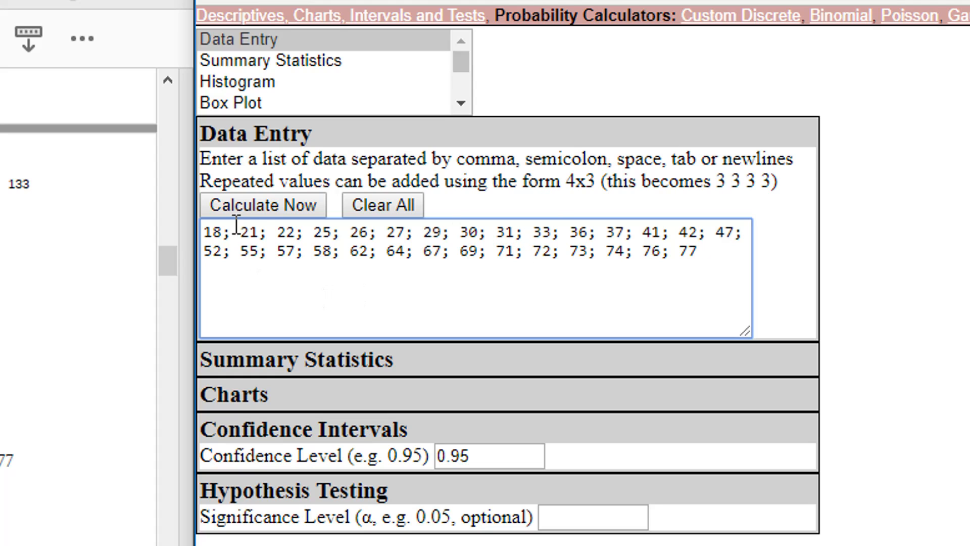
pyautogui.click(262, 204)
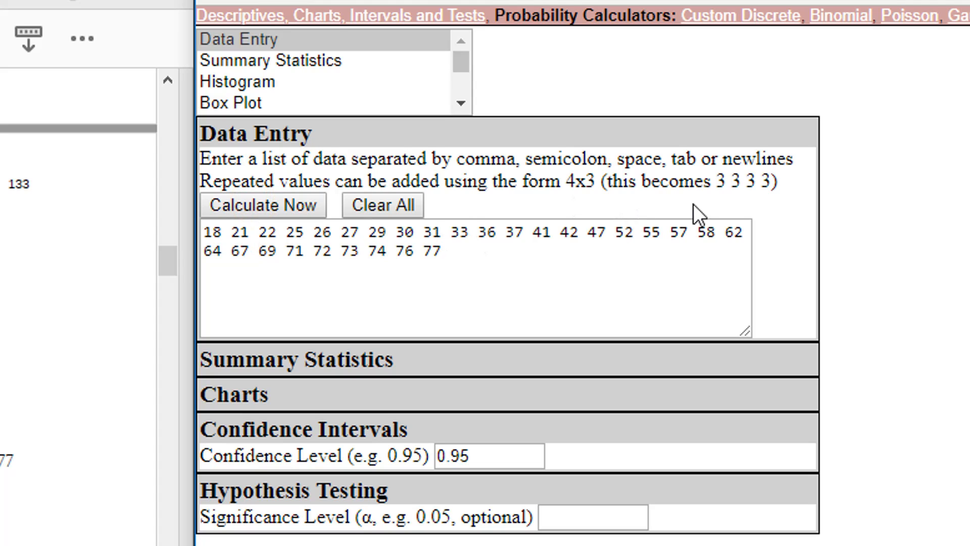
pyautogui.moveTo(238, 74)
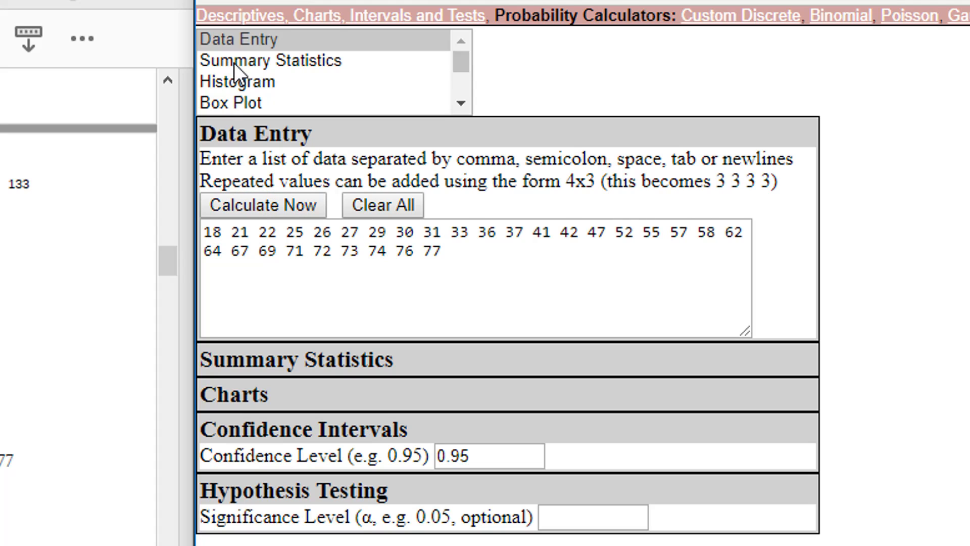
pyautogui.moveTo(267, 69)
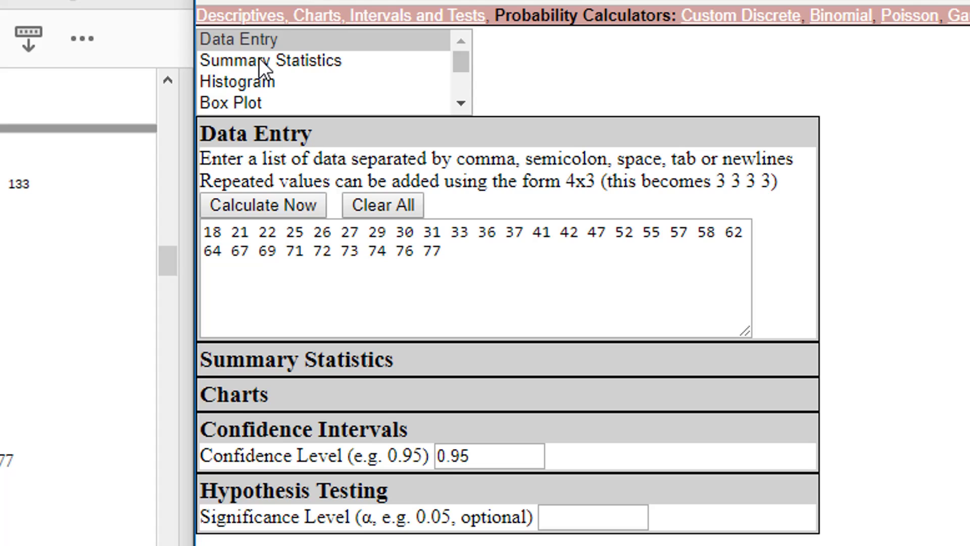
pyautogui.click(269, 60)
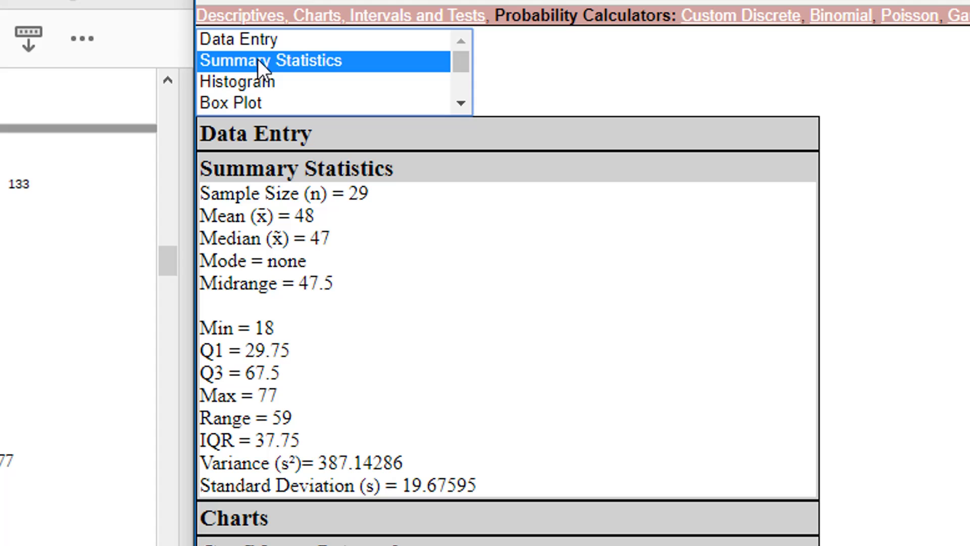
pyautogui.moveTo(191, 117)
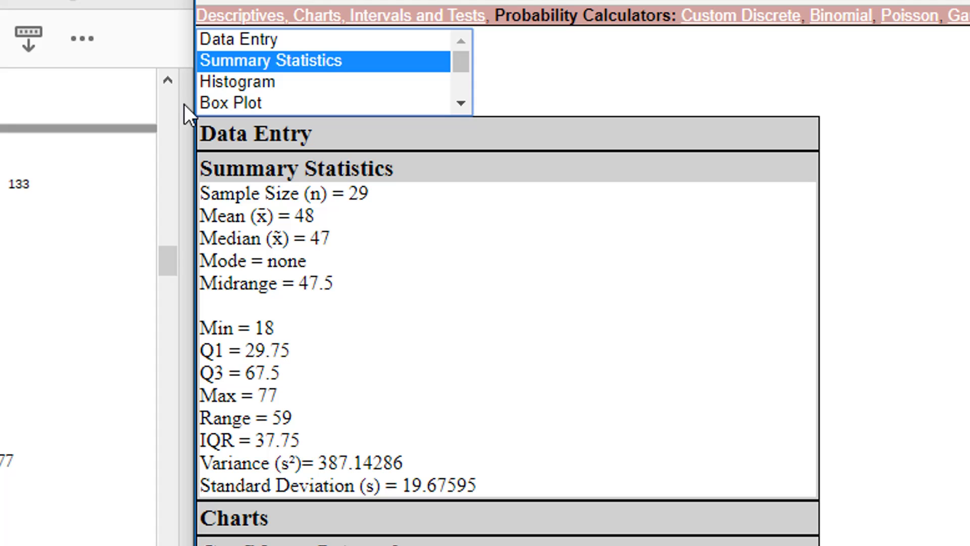
pyautogui.moveTo(470, 286)
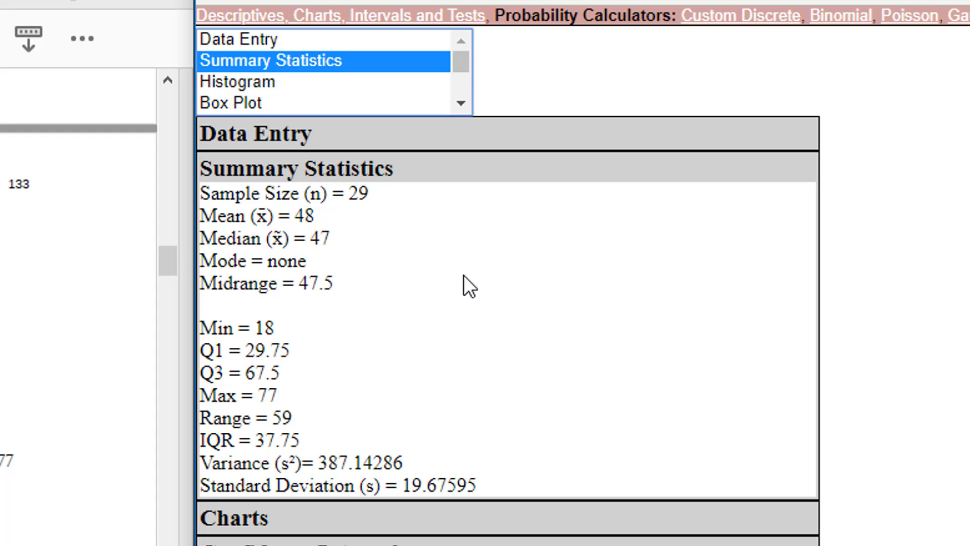
pyautogui.moveTo(339, 291)
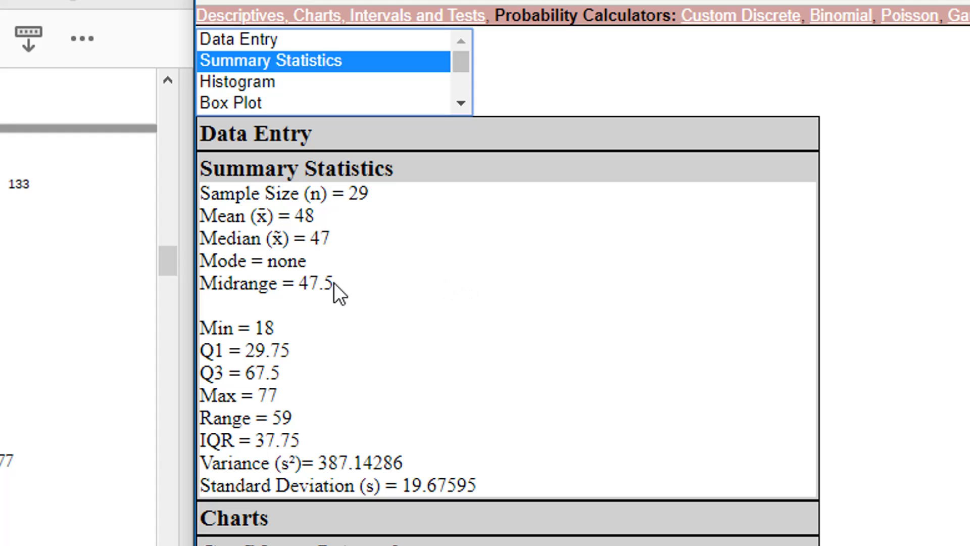
pyautogui.moveTo(547, 298)
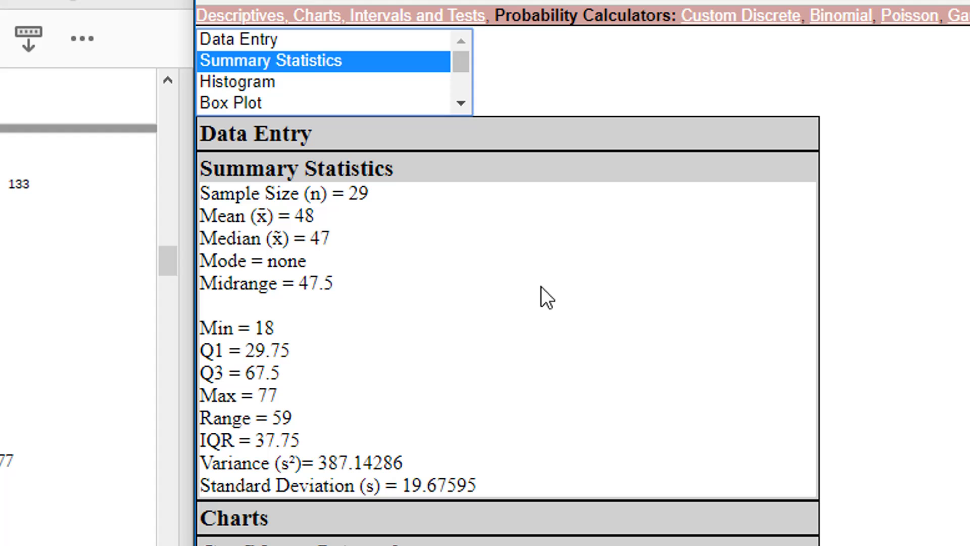
pyautogui.moveTo(309, 284)
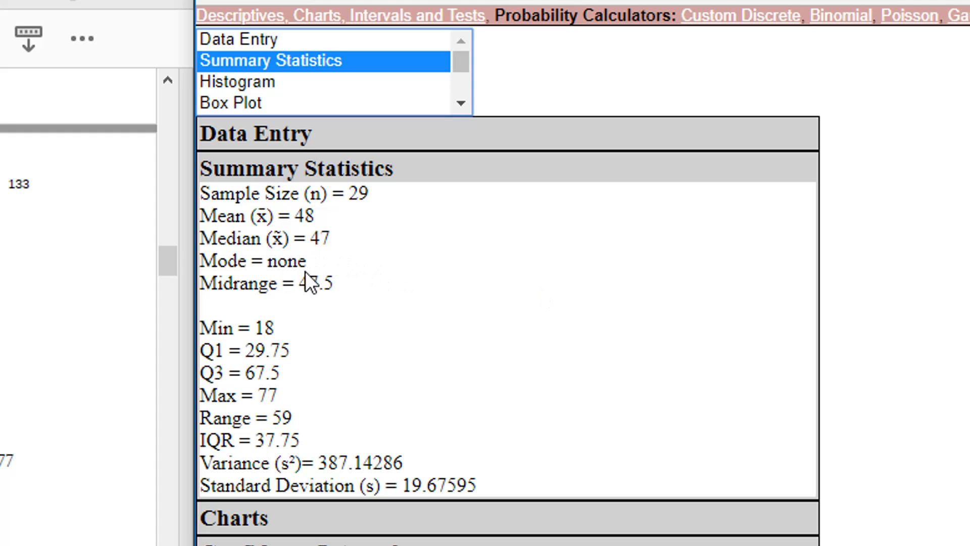
pyautogui.moveTo(488, 287)
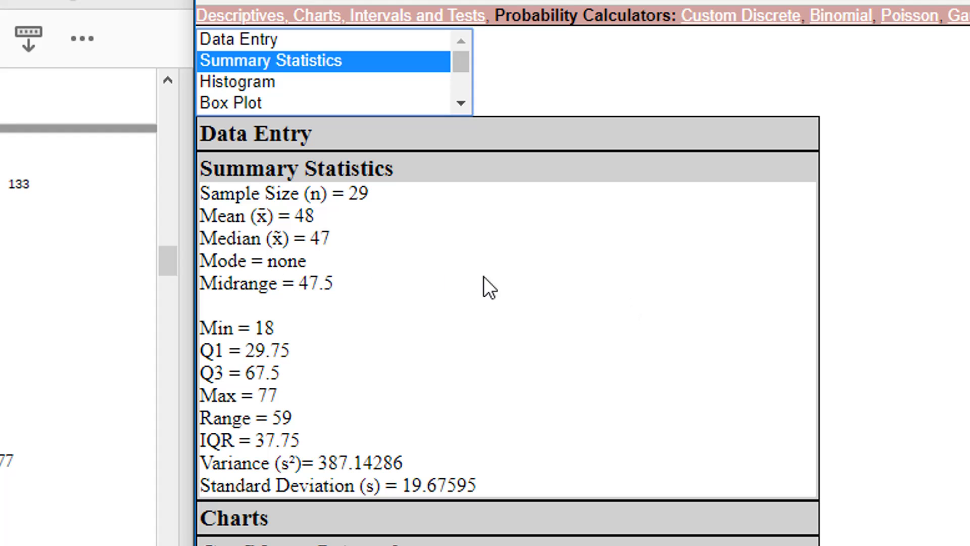
pyautogui.moveTo(575, 296)
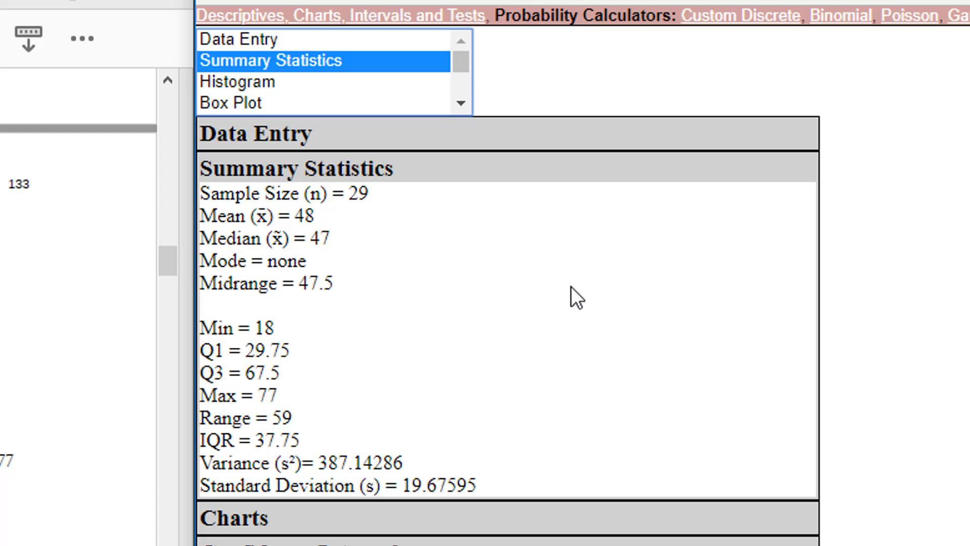
pyautogui.moveTo(321, 312)
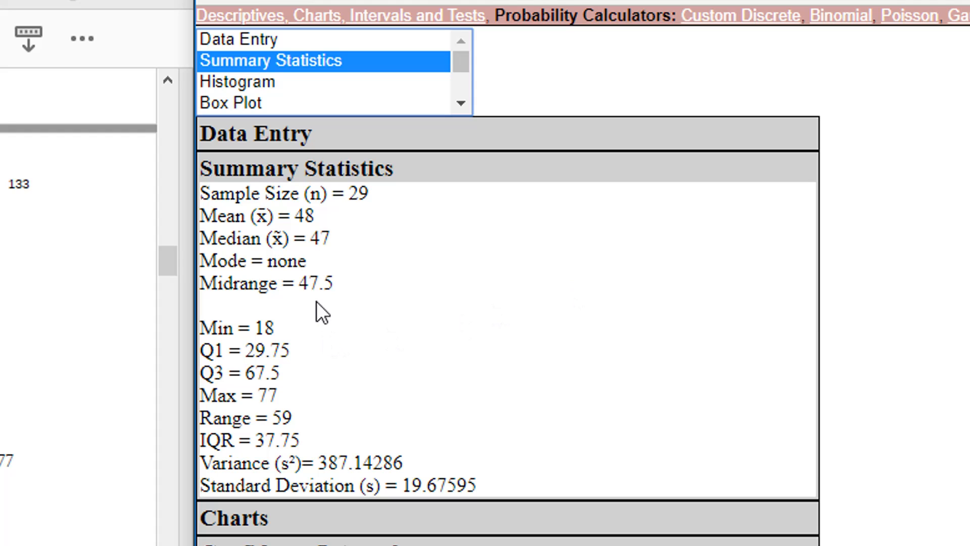
pyautogui.moveTo(435, 331)
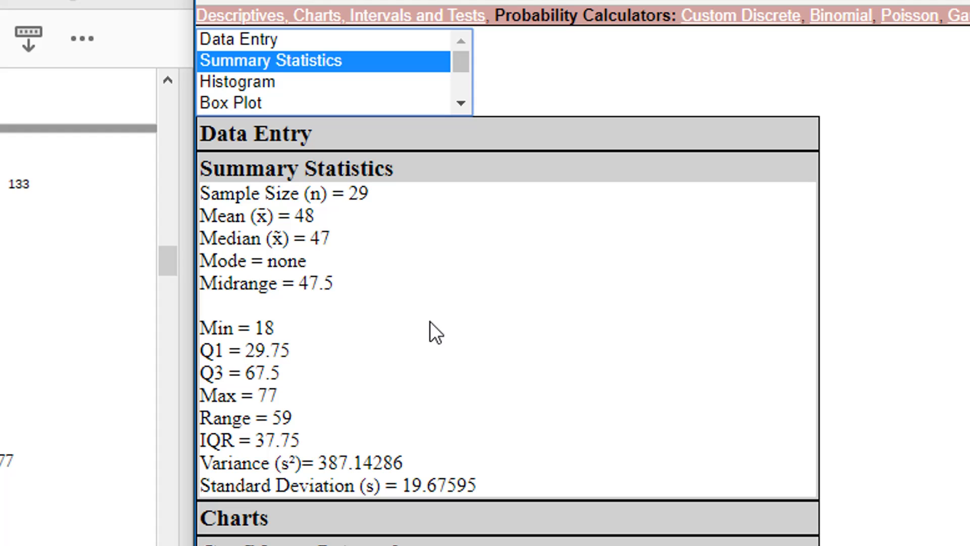
pyautogui.moveTo(284, 331)
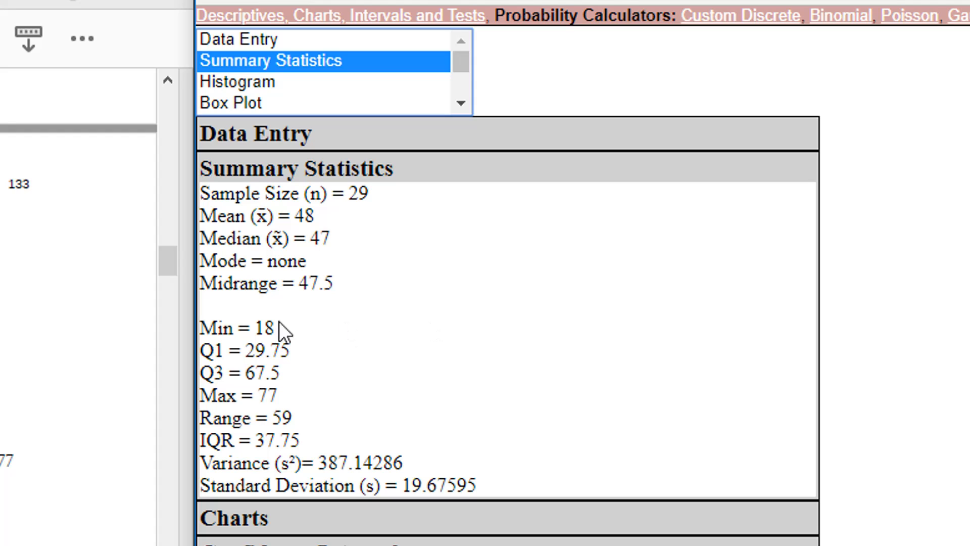
pyautogui.moveTo(429, 346)
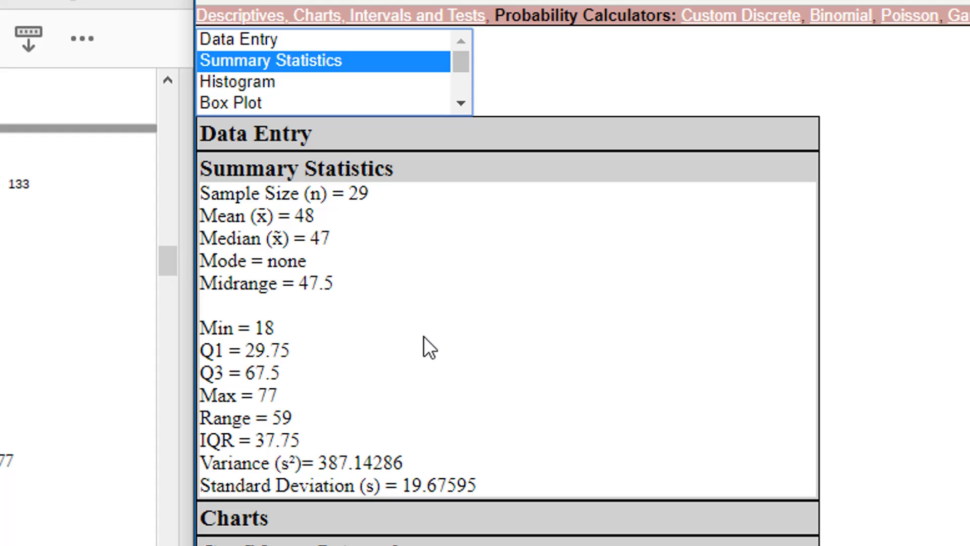
pyautogui.moveTo(367, 371)
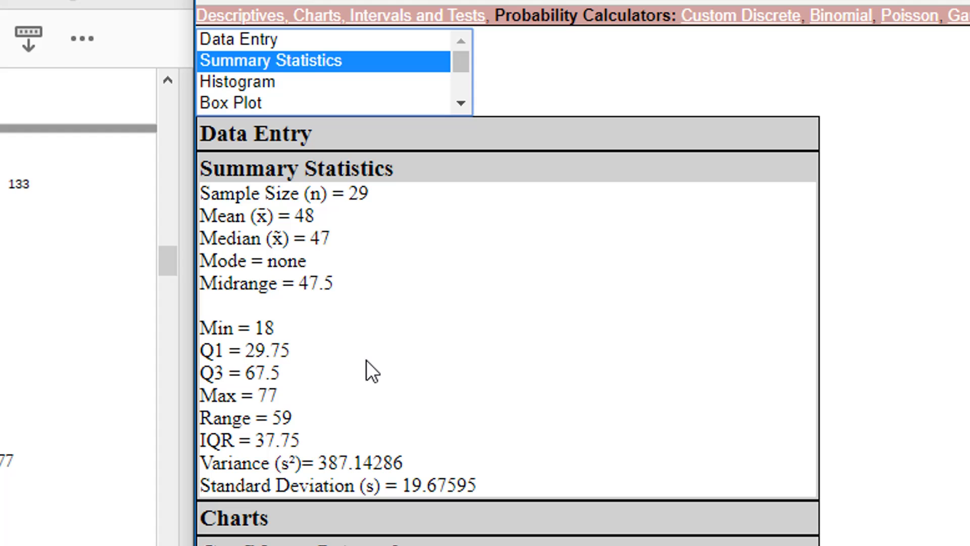
pyautogui.moveTo(465, 380)
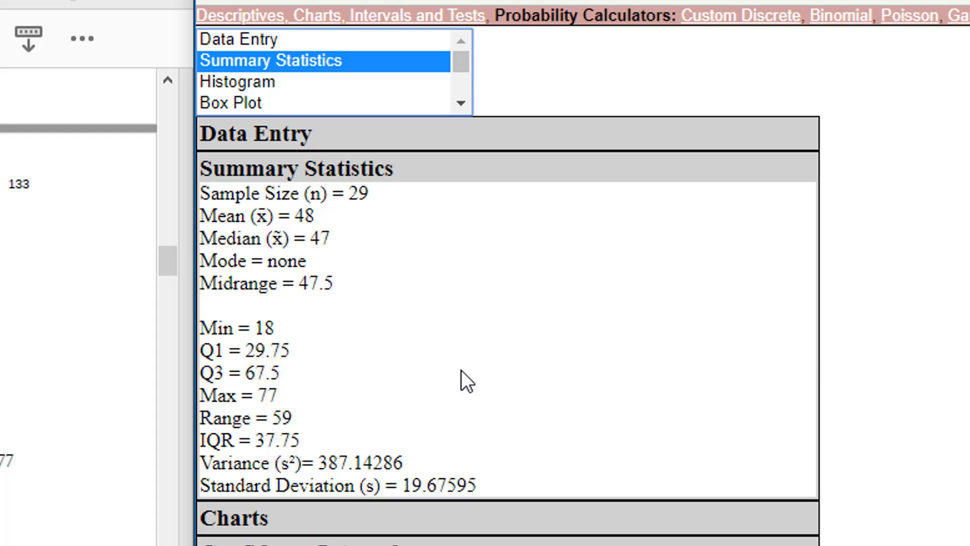
pyautogui.moveTo(477, 380)
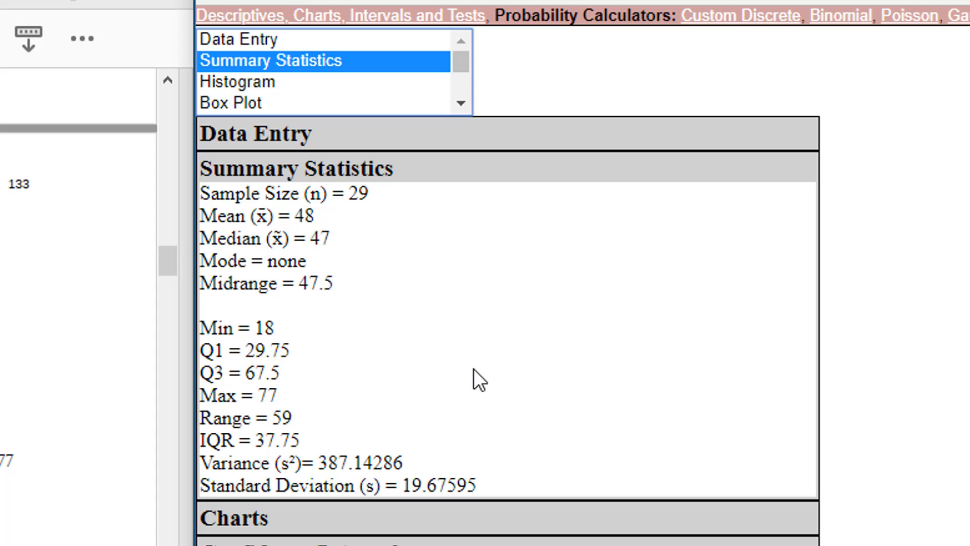
pyautogui.moveTo(415, 399)
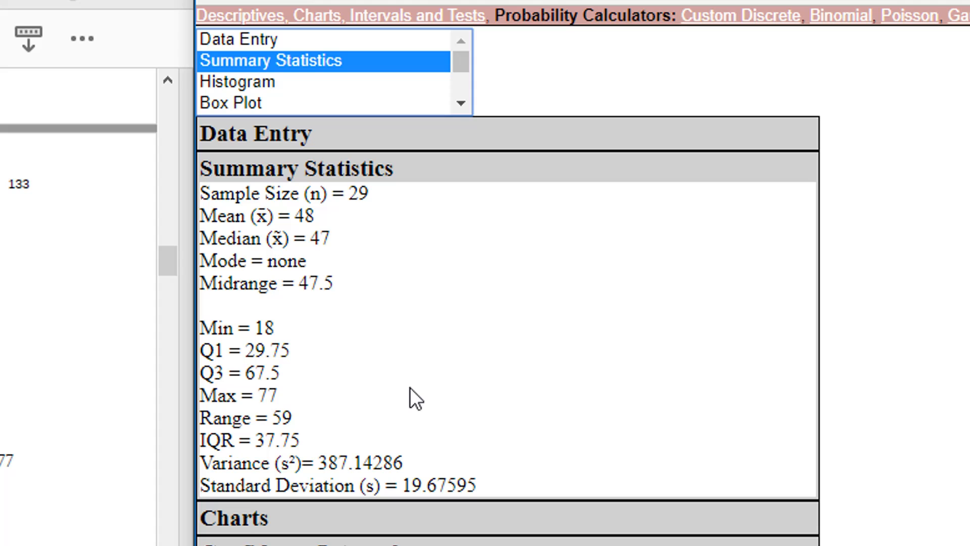
pyautogui.moveTo(209, 444)
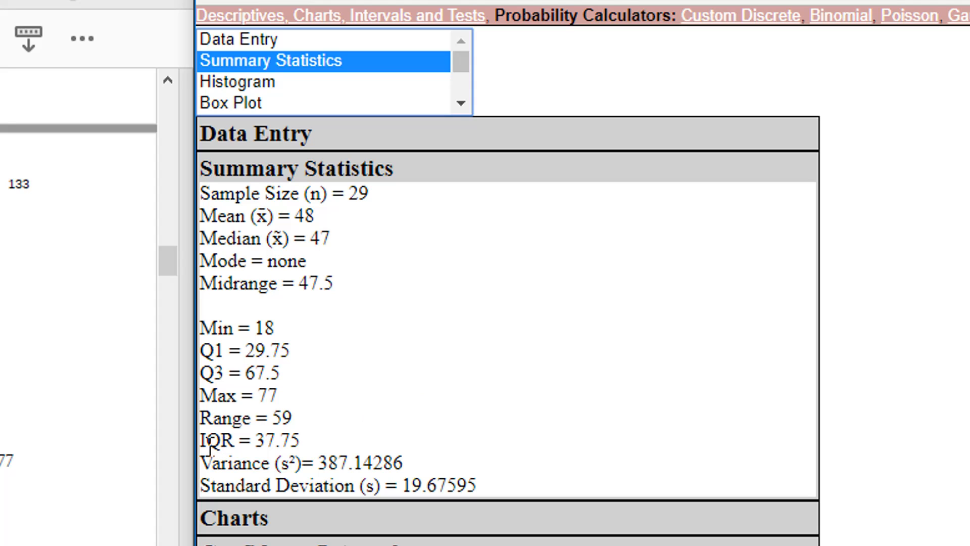
pyautogui.moveTo(391, 447)
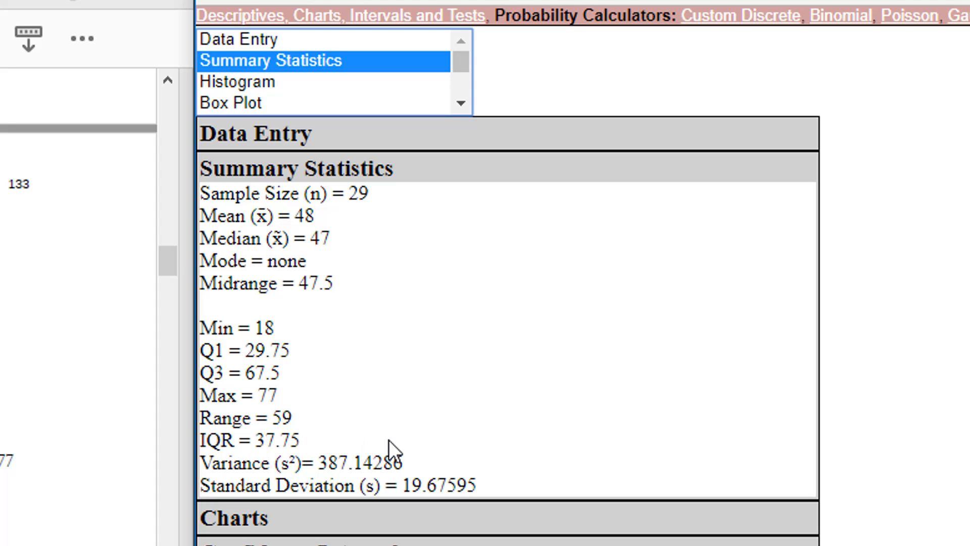
pyautogui.moveTo(439, 421)
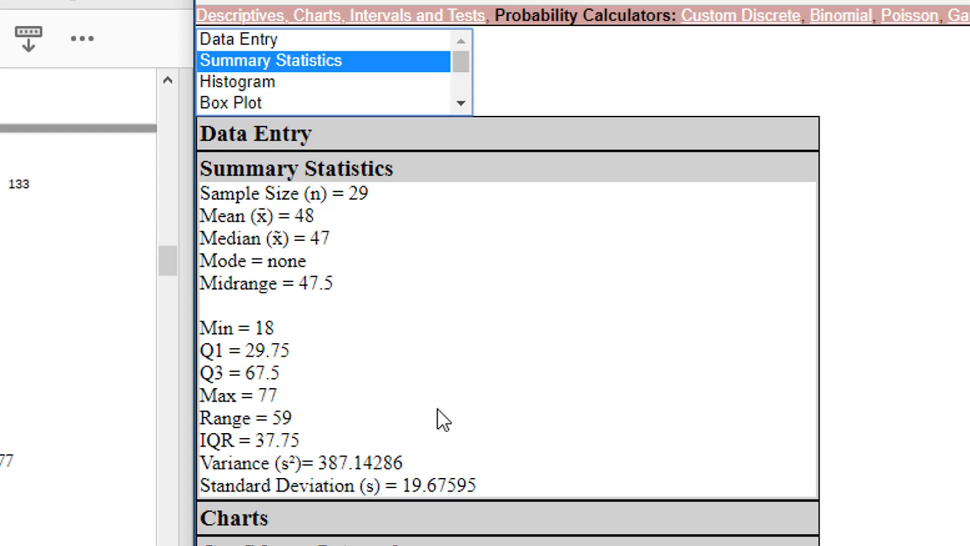
pyautogui.moveTo(557, 436)
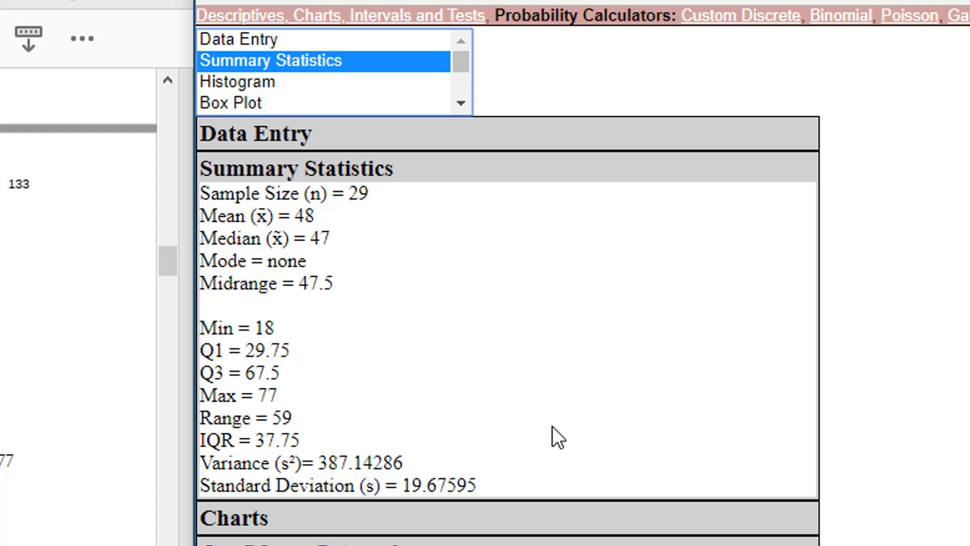
pyautogui.moveTo(833, 494)
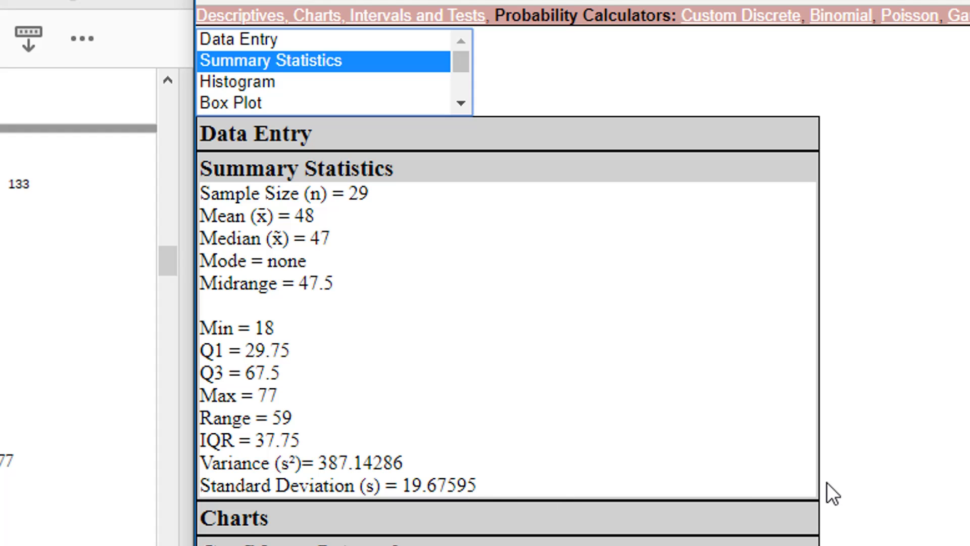
pyautogui.moveTo(916, 360)
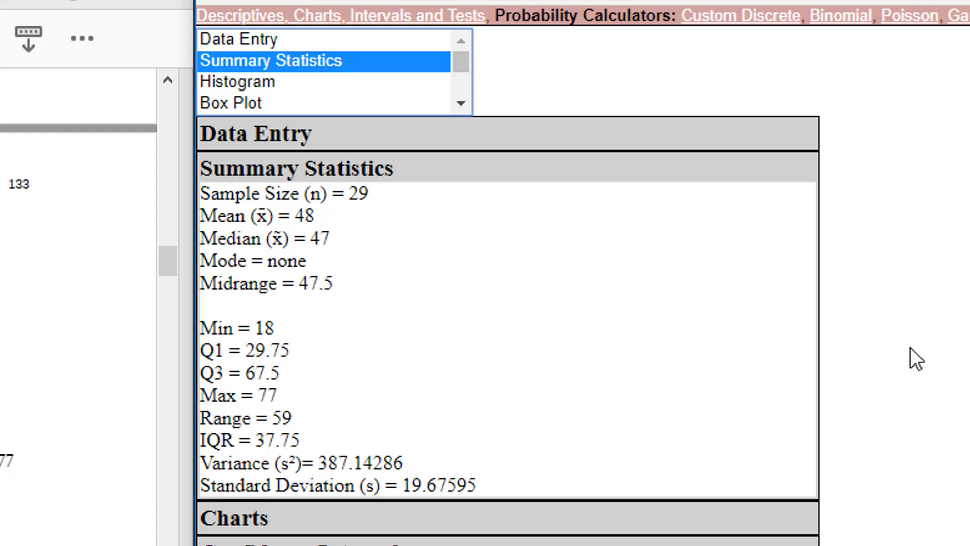